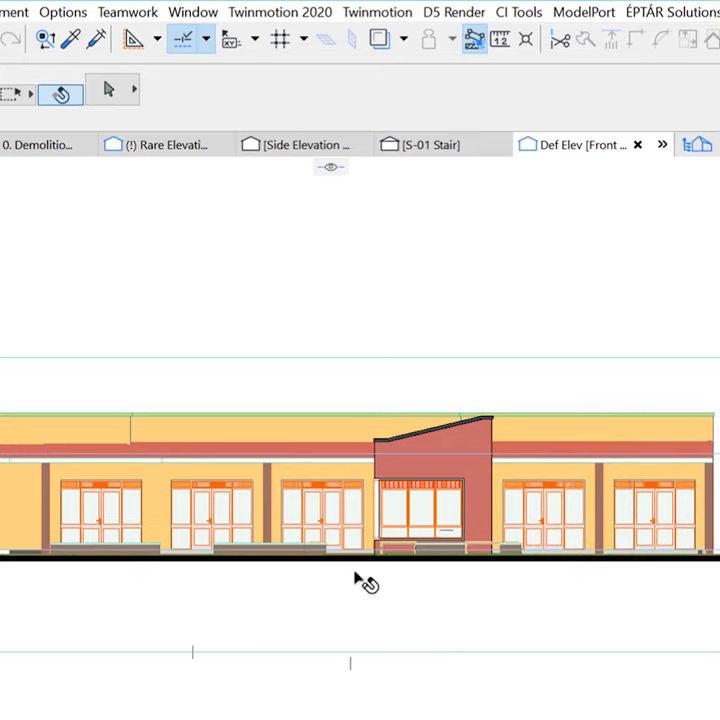
Set the front elevation's renovation filter to 05 New Construction from the Renovation palette.
left_click(192, 11)
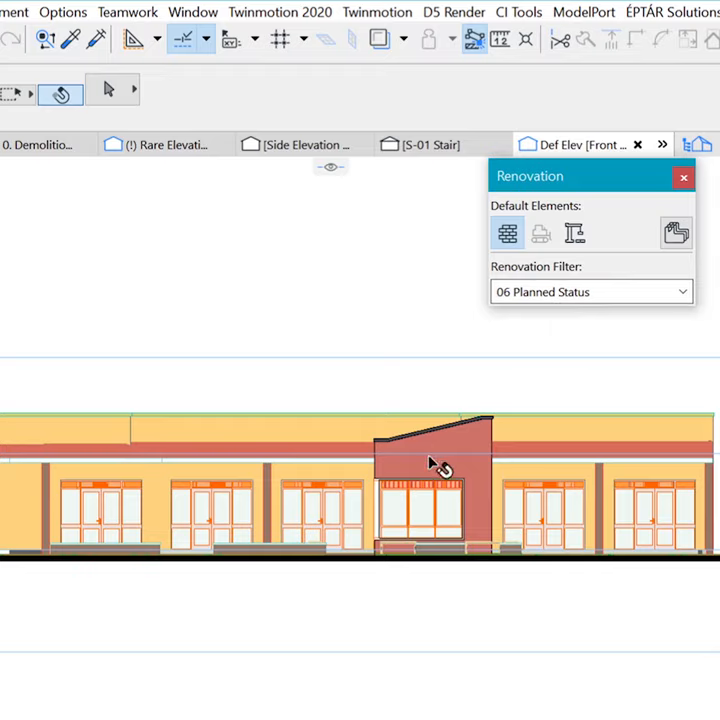
left_click(590, 291)
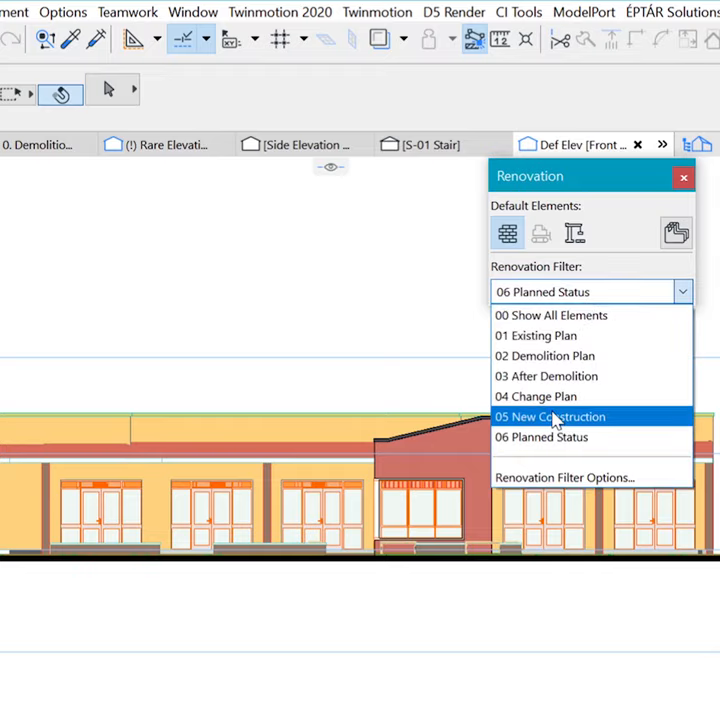
left_click(550, 416)
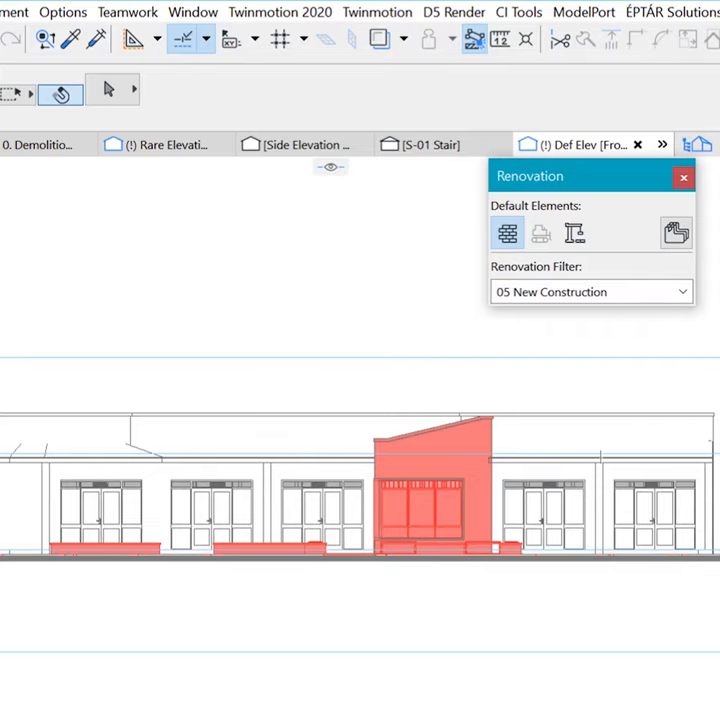
Open Renovation Filter Options from the Document menu to show 05 New Construction settings.
left_click(37, 12)
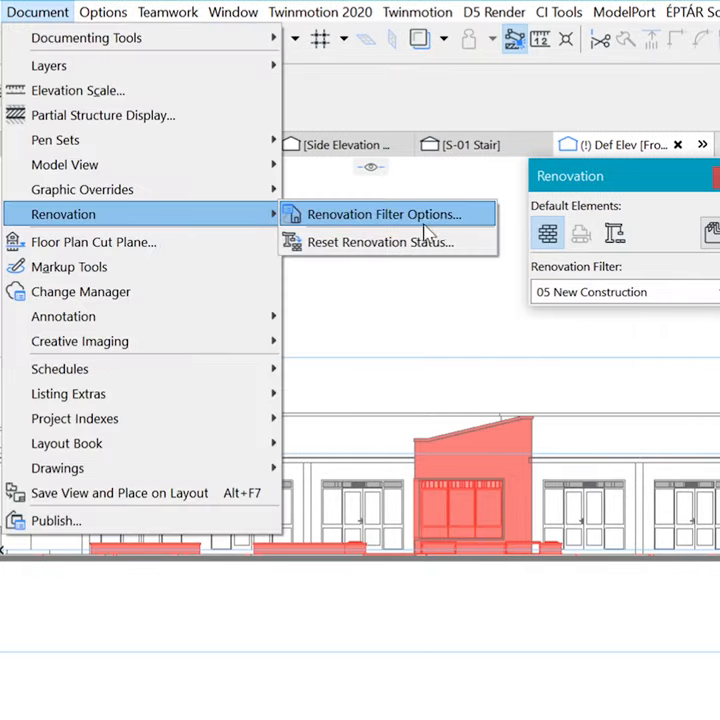
left_click(385, 214)
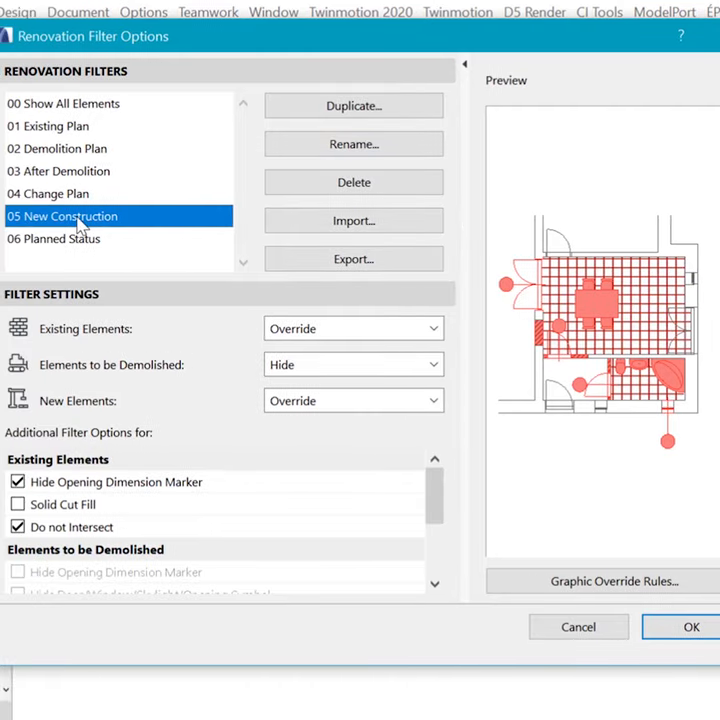
mouse_move(90, 345)
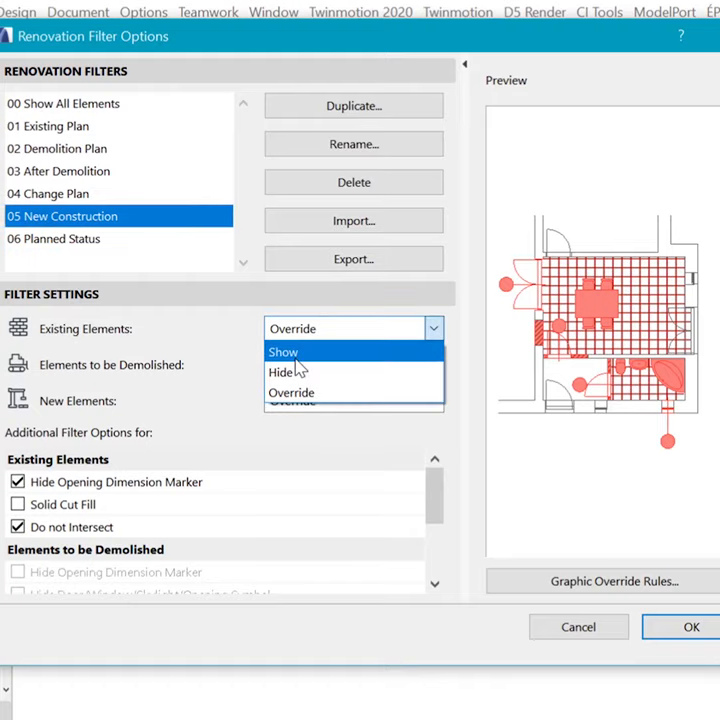
left_click(283, 351)
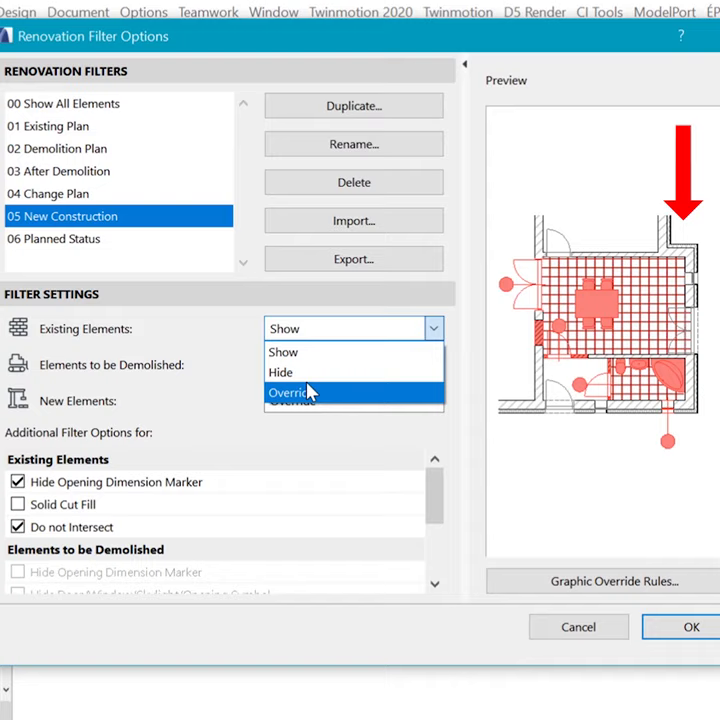
left_click(291, 392)
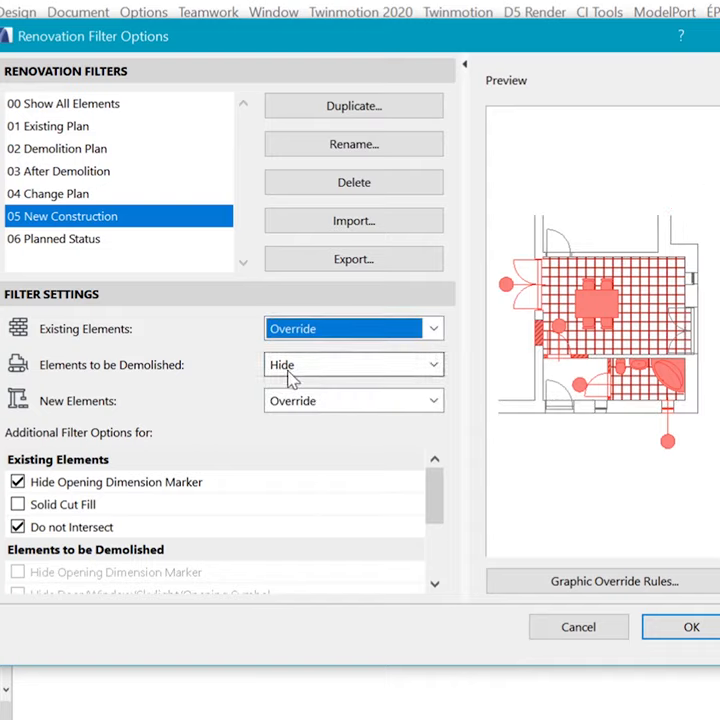
mouse_move(100, 395)
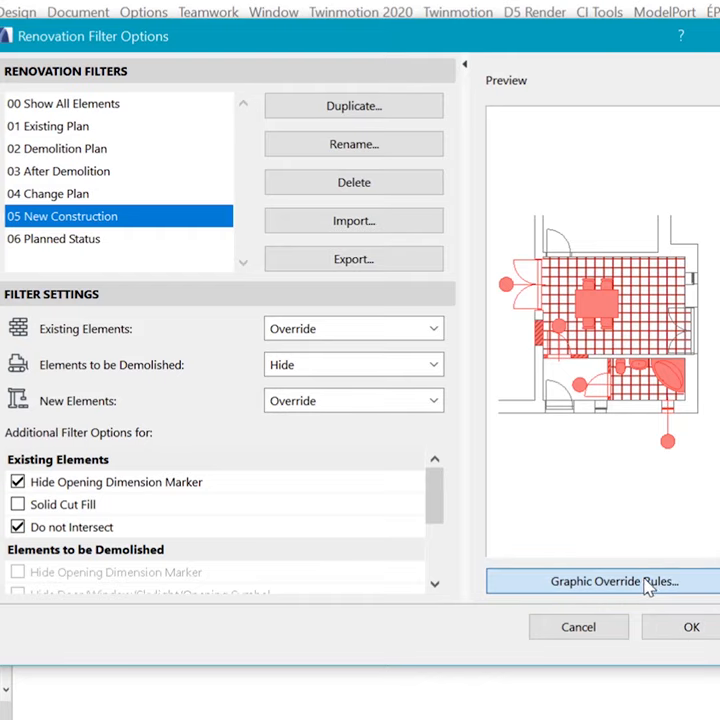
Select the New Elements rule in Graphic Override Rules to review its red pens and Vermilion paint.
left_click(601, 581)
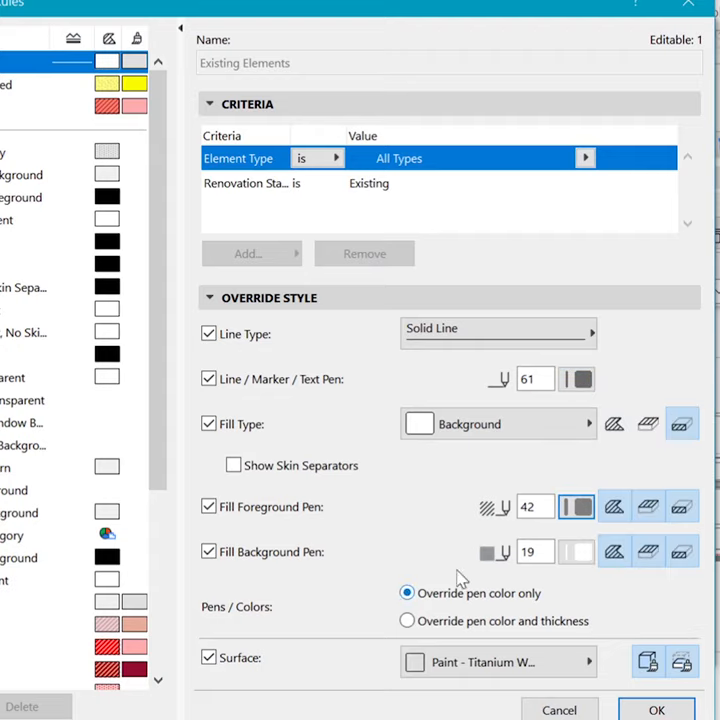
left_click(50, 107)
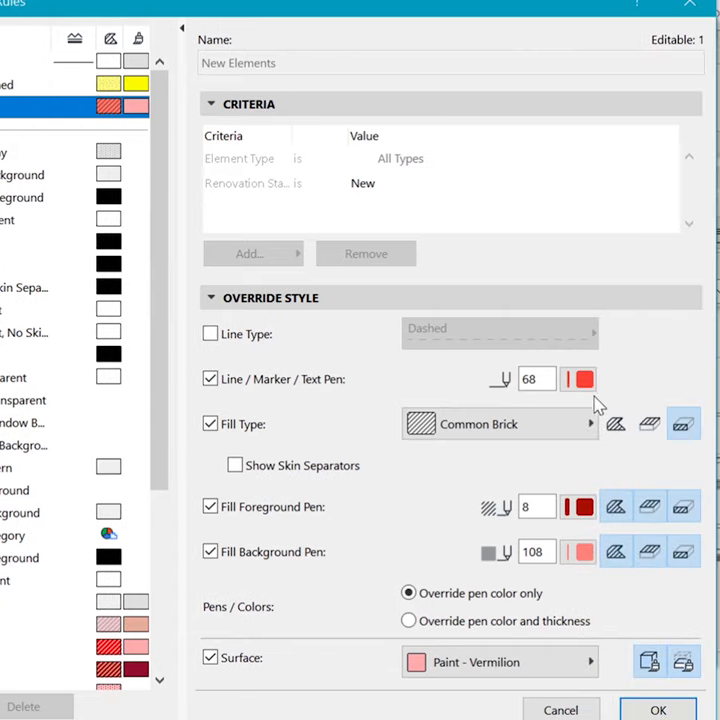
mouse_move(593, 535)
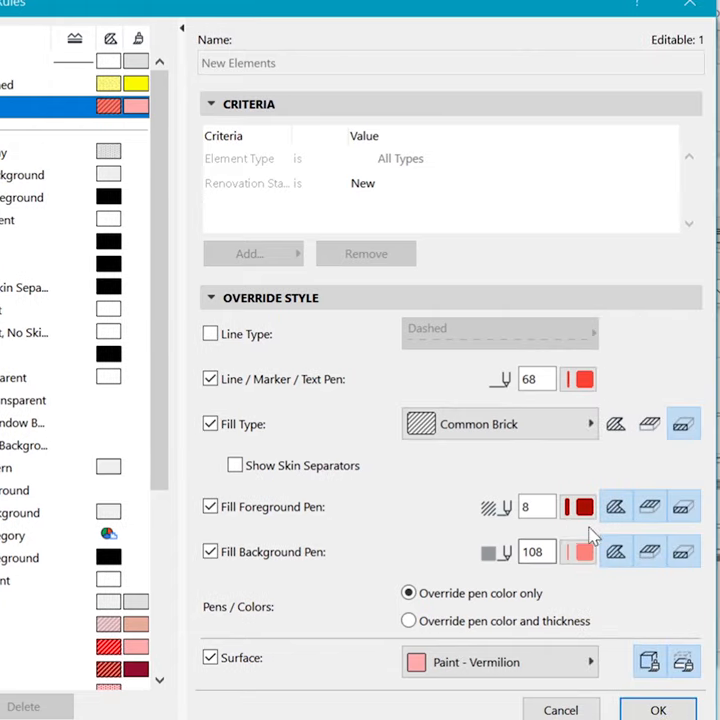